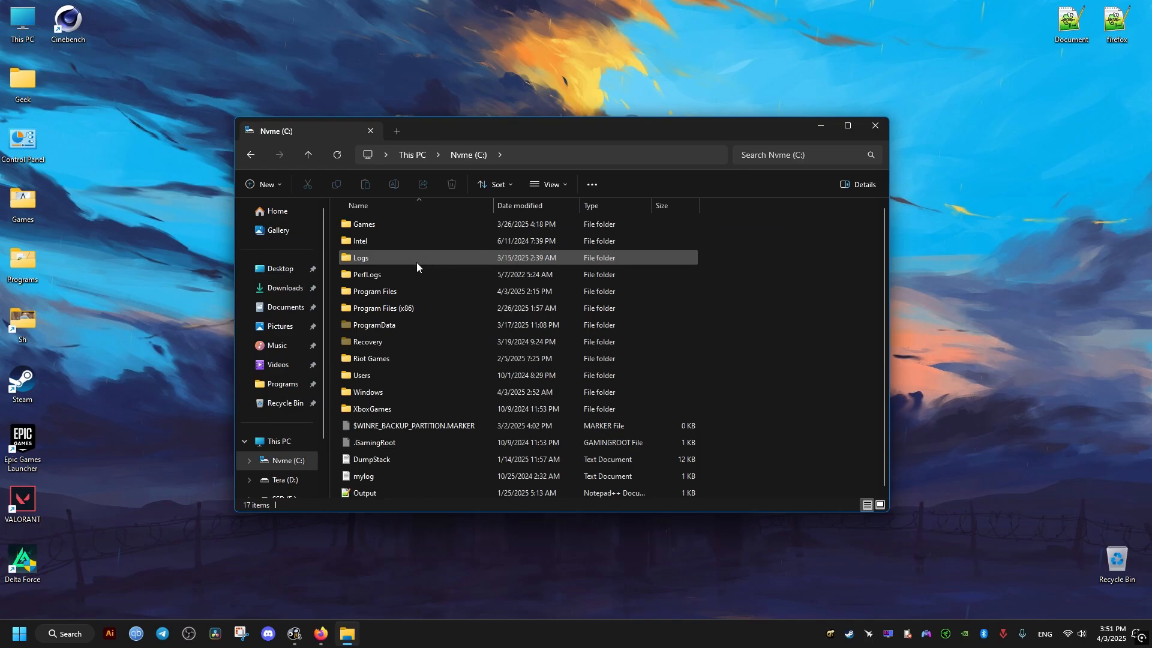
Step: Browse into C:\Program Files (x86)\Steam\steamapps\common looking for the game folder
double_click(380, 308)
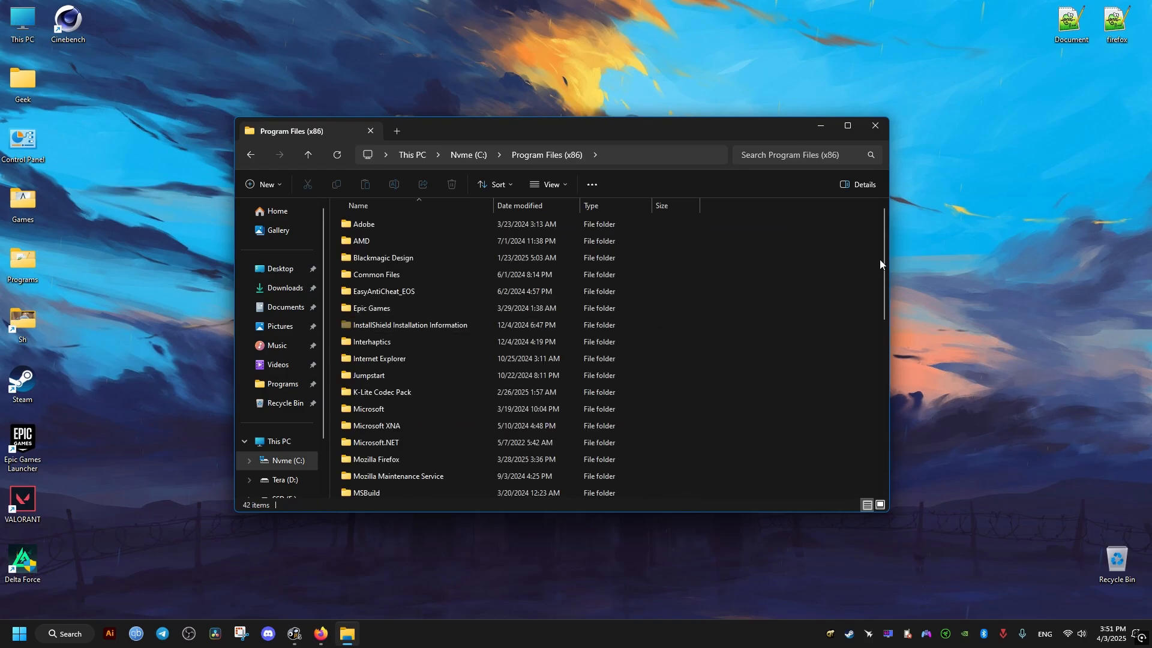
scroll(down, 3)
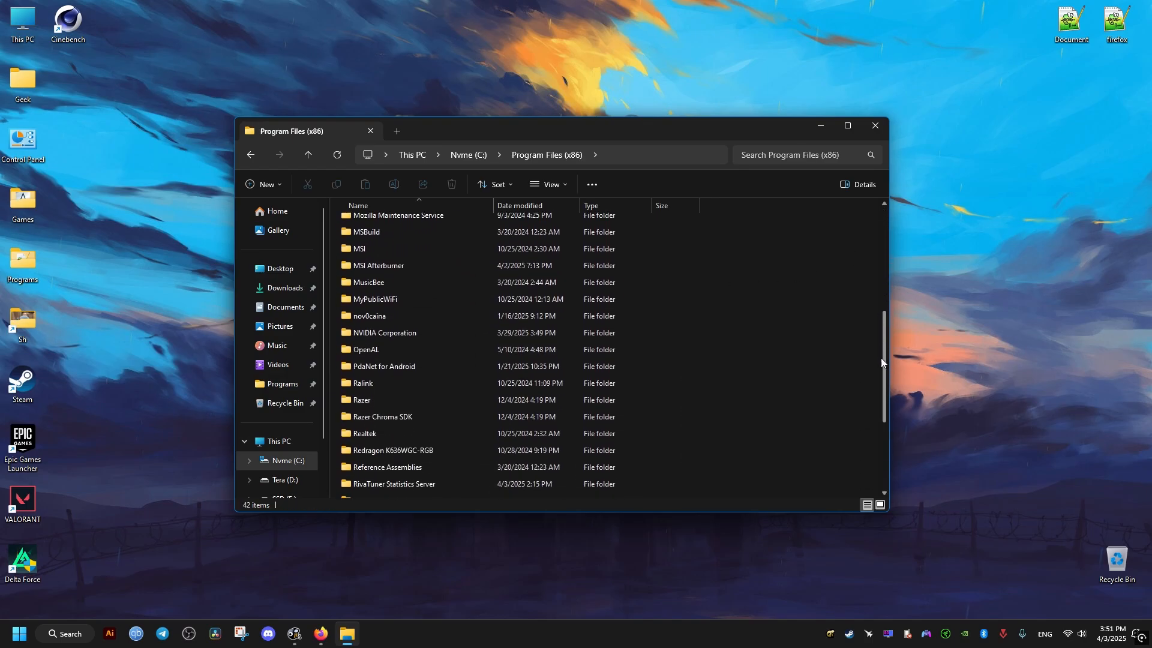
scroll(down, 3)
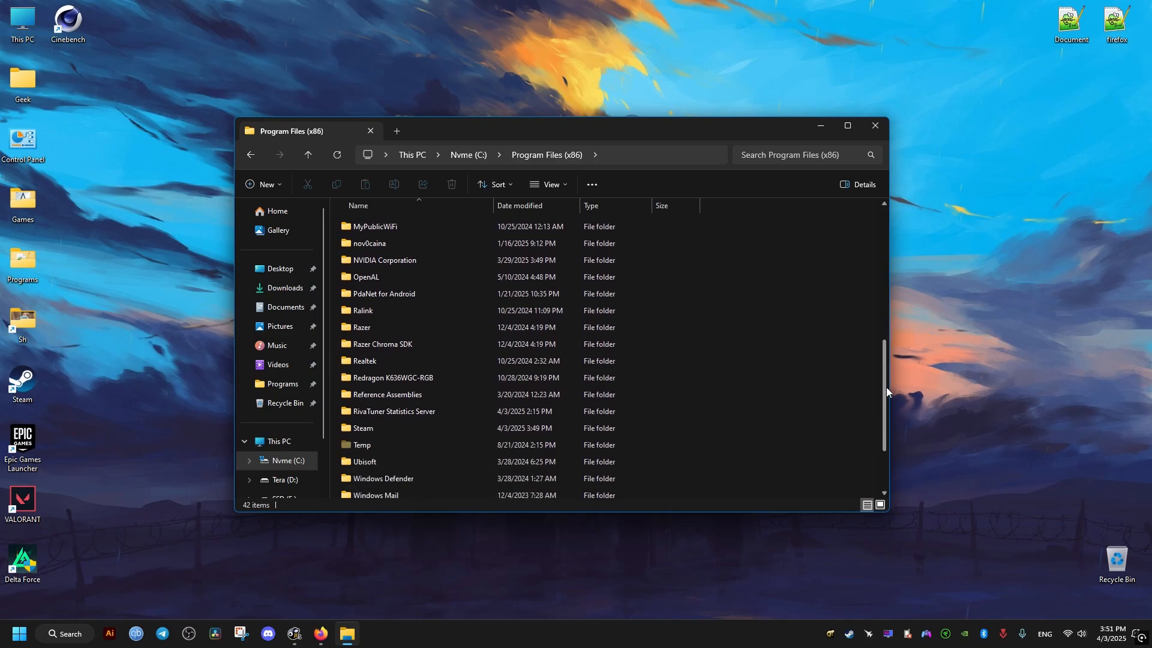
double_click(361, 427)
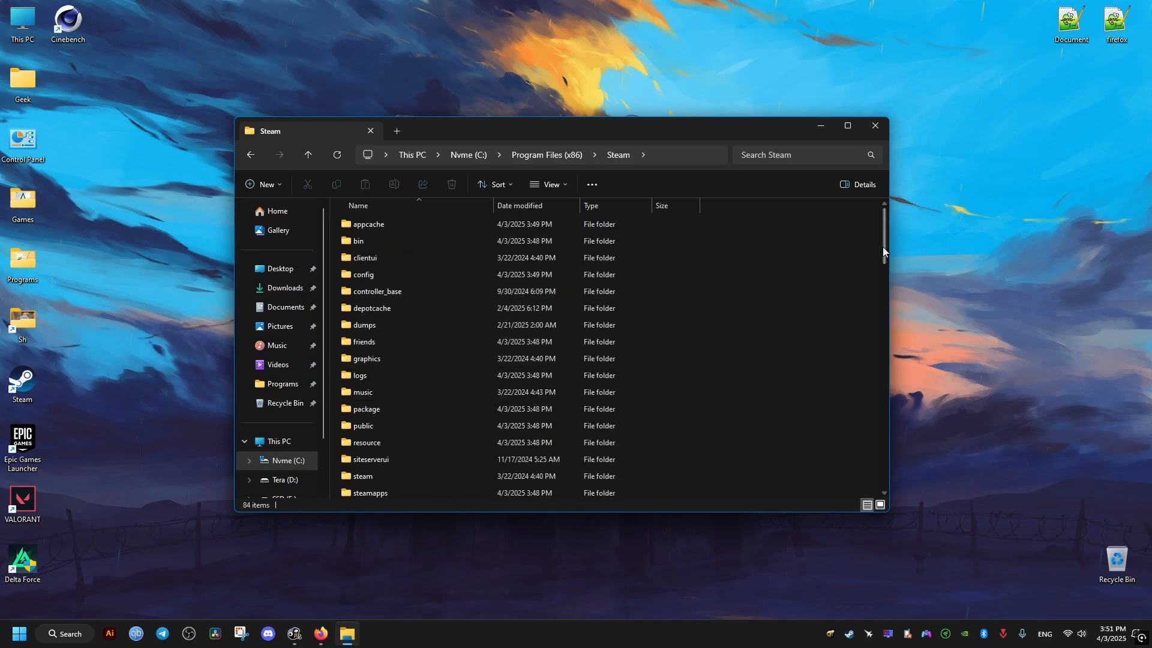
double_click(371, 492)
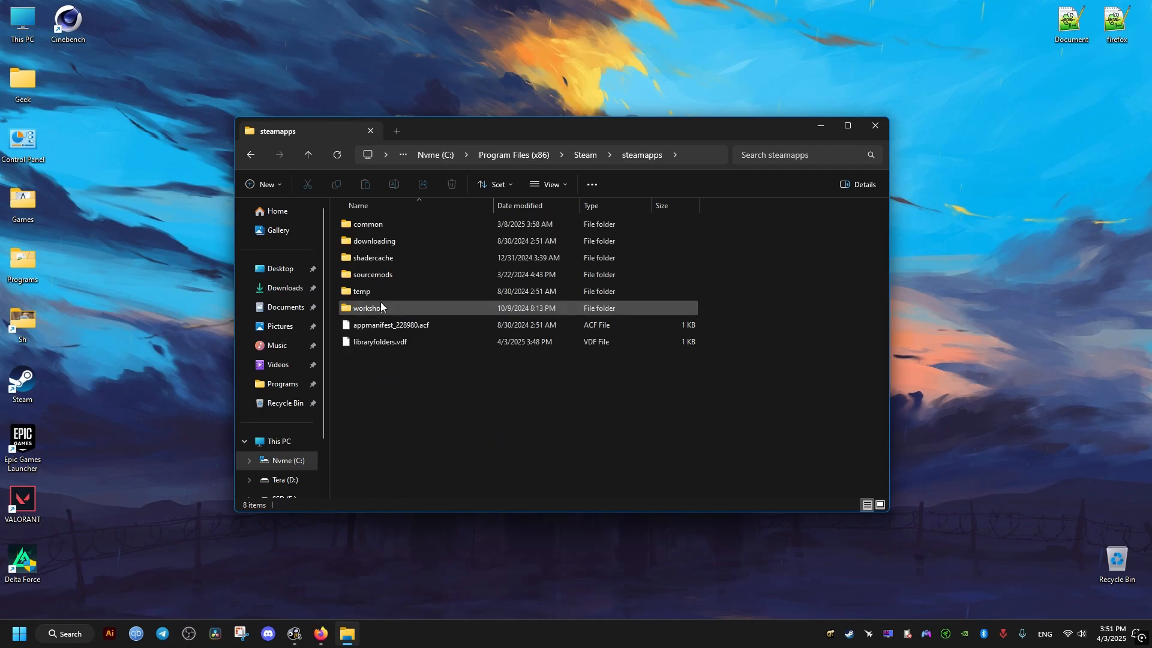
double_click(367, 225)
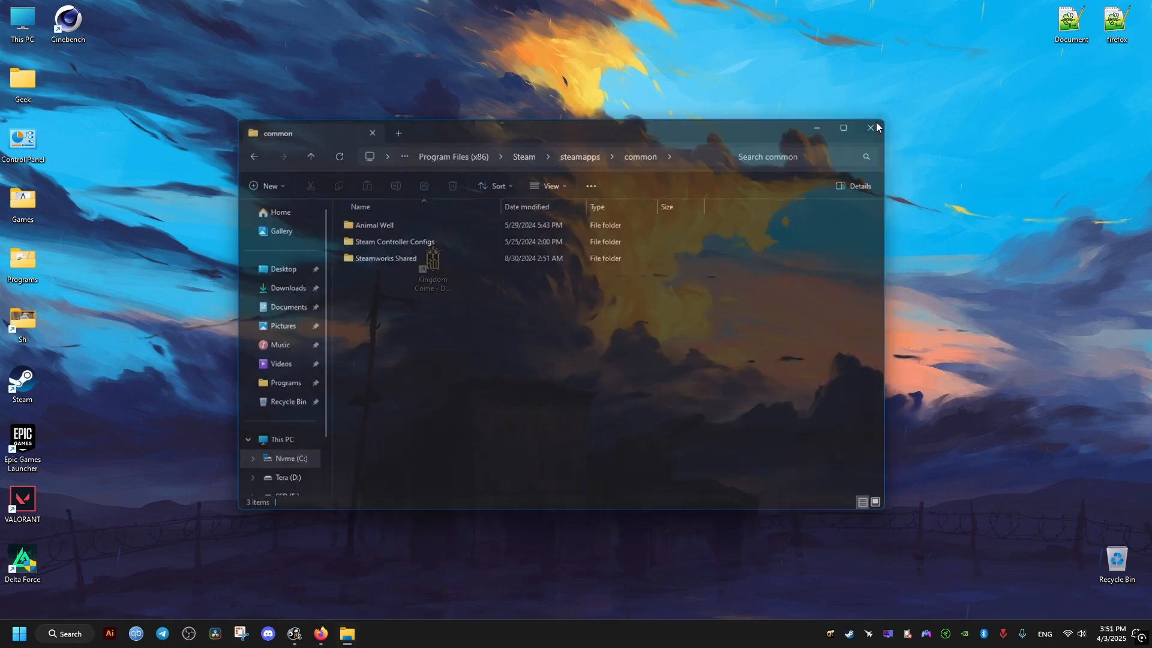
Step: Switch to the SSD (E:) drive in the navigation pane
click(279, 441)
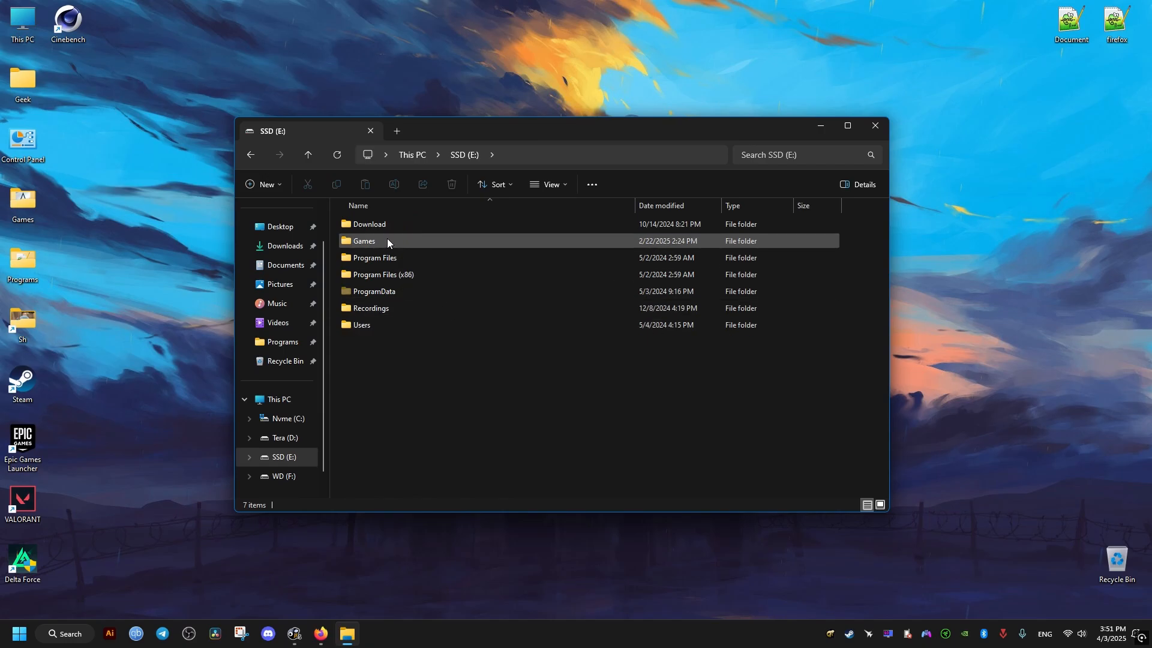
Step: Enter Games > Kingdom Come - Deliverance and turn on File name extensions in the View menu
double_click(365, 240)
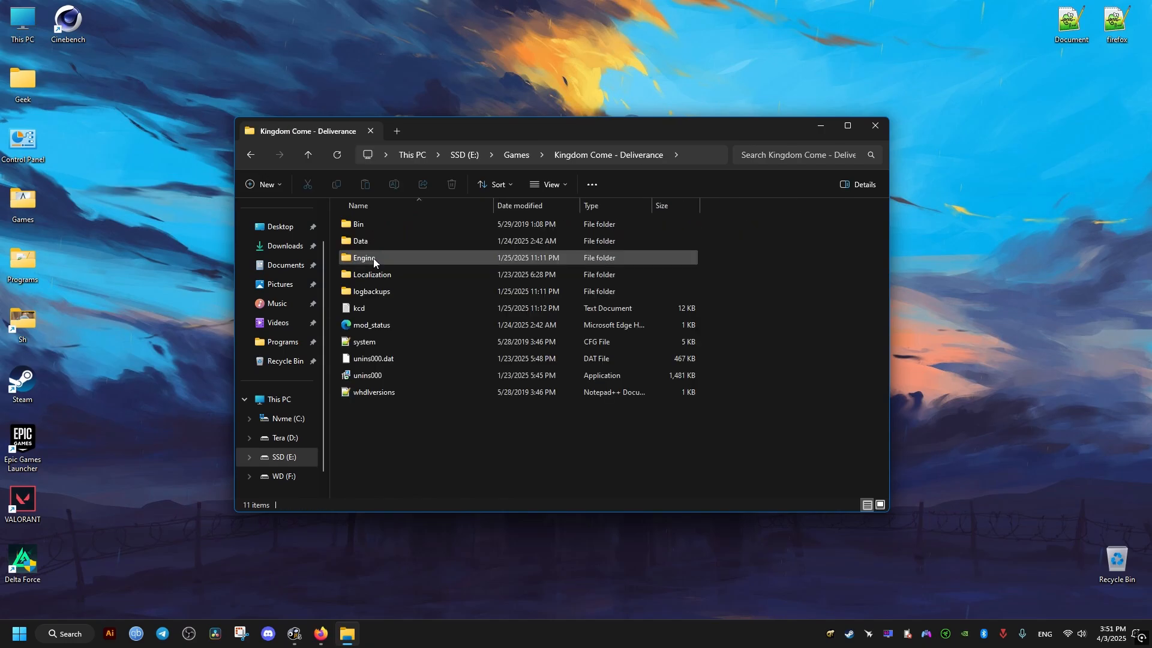
click(362, 342)
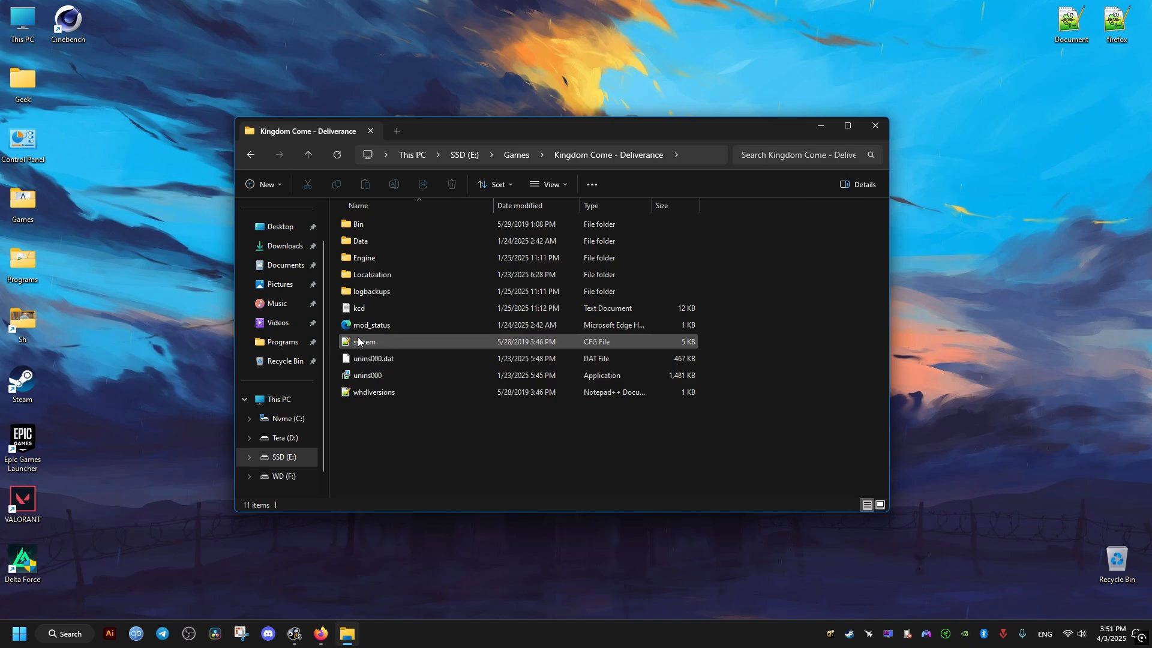
click(547, 184)
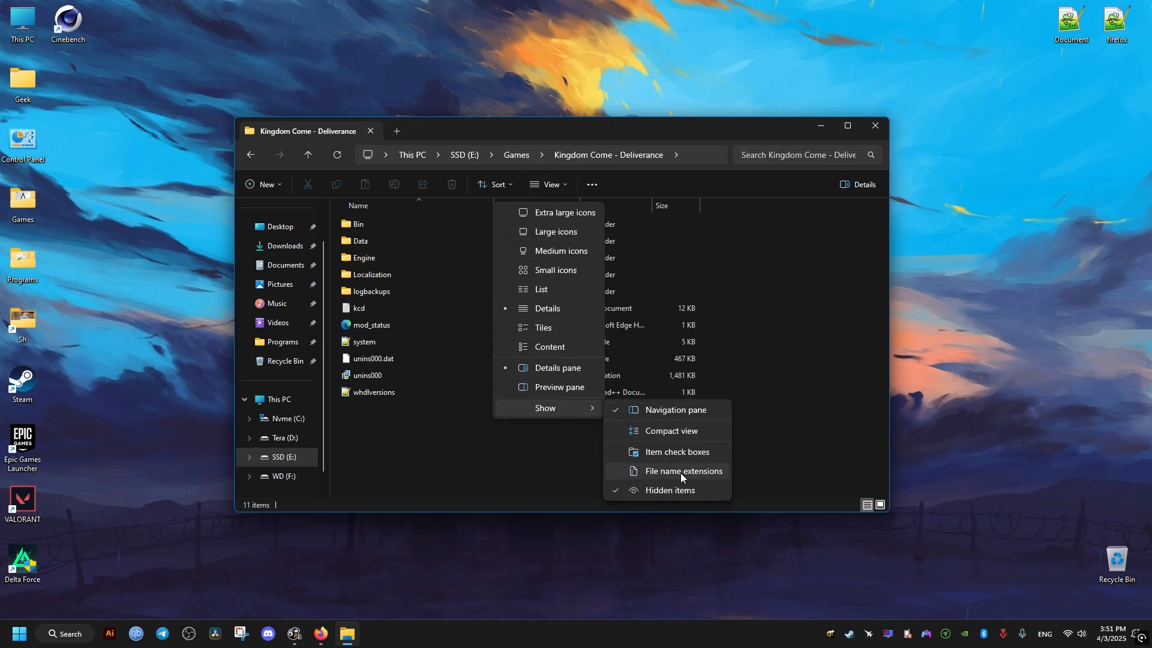
click(683, 470)
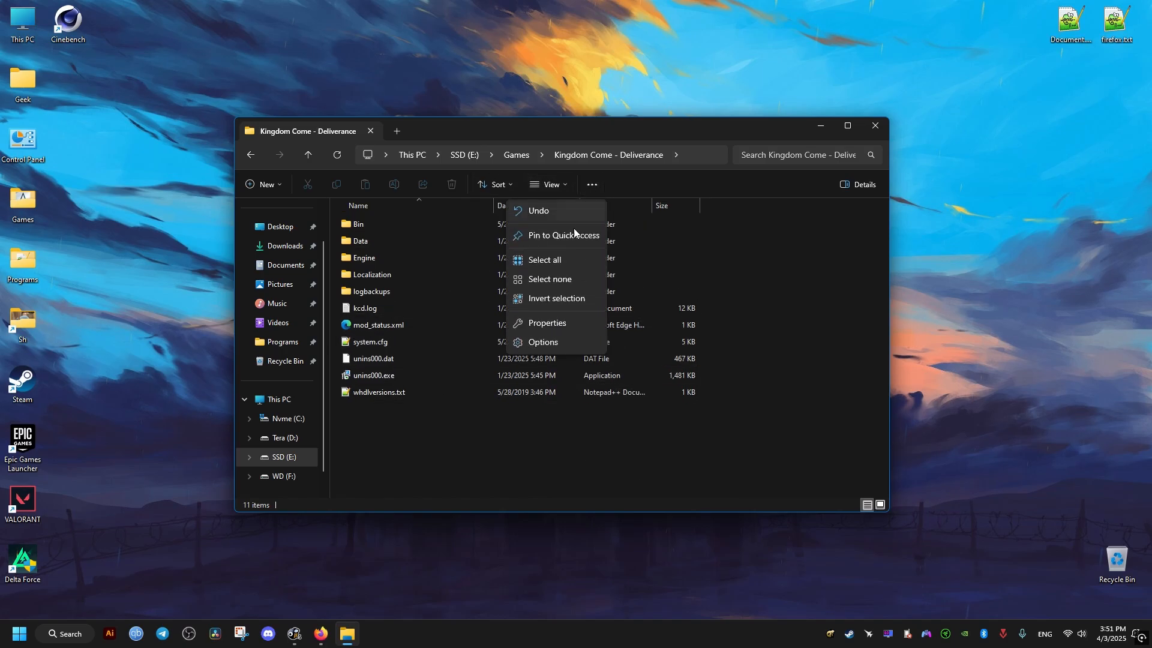
Step: Review the Folder Options View settings and confirm with OK
click(542, 342)
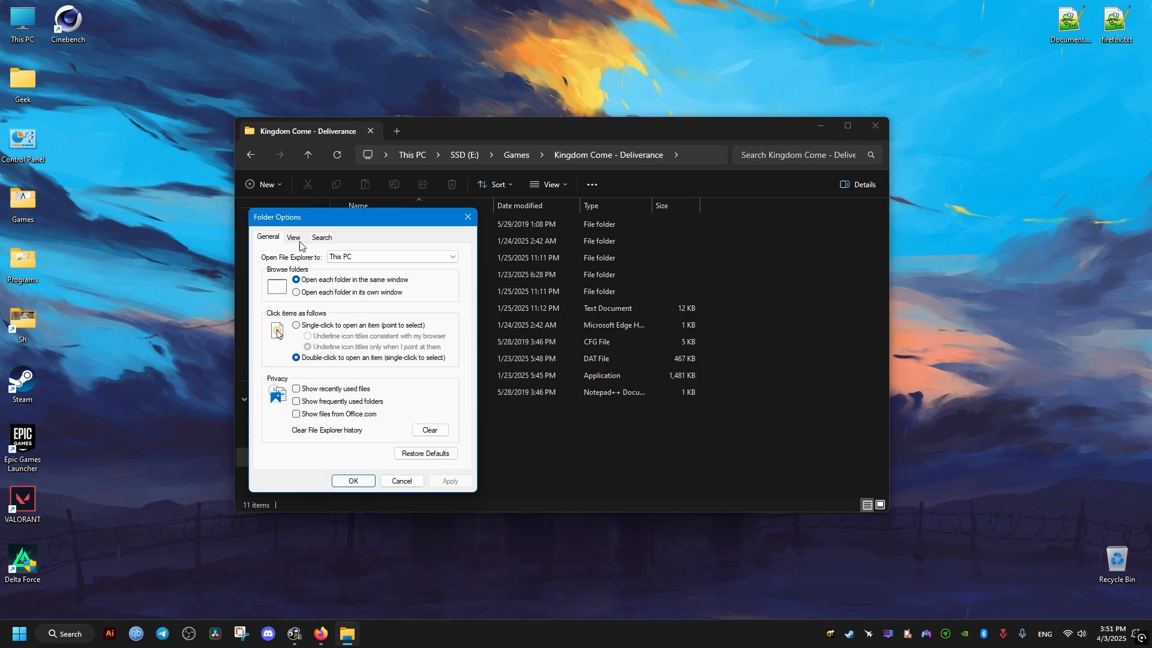
click(292, 236)
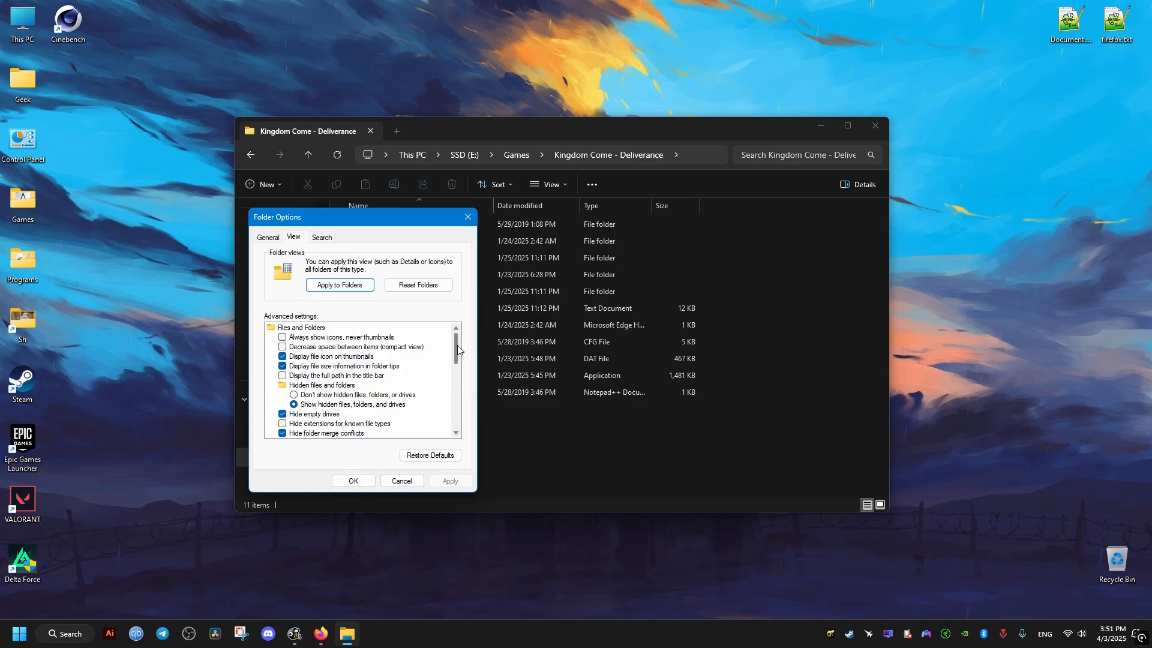
scroll(down, 3)
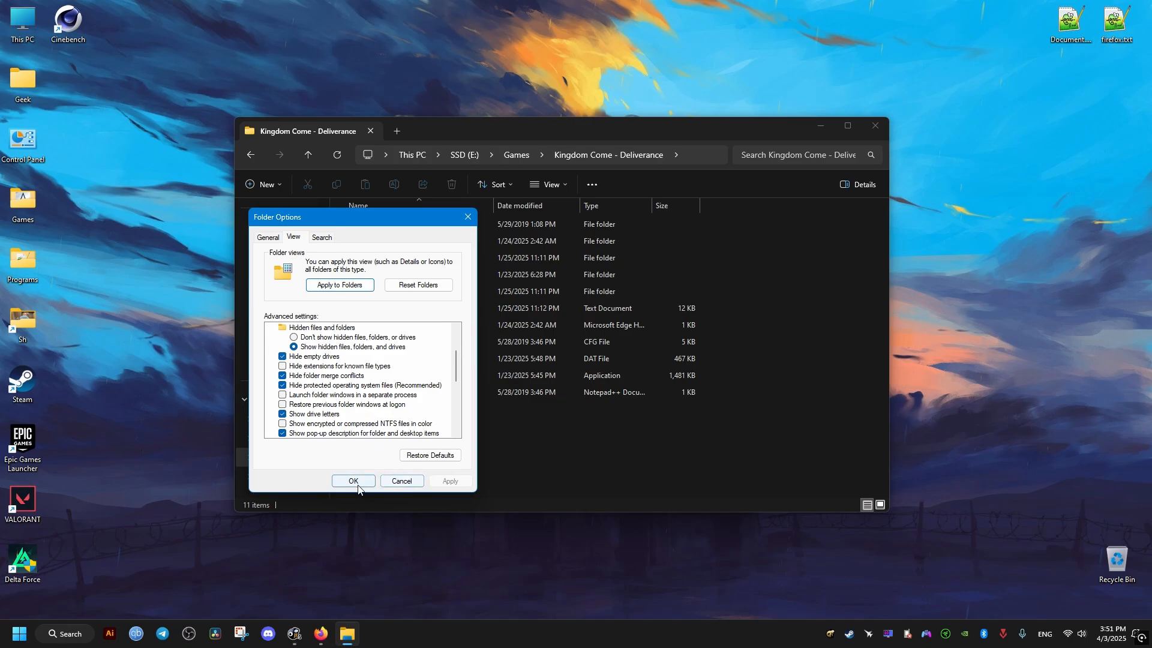
click(353, 480)
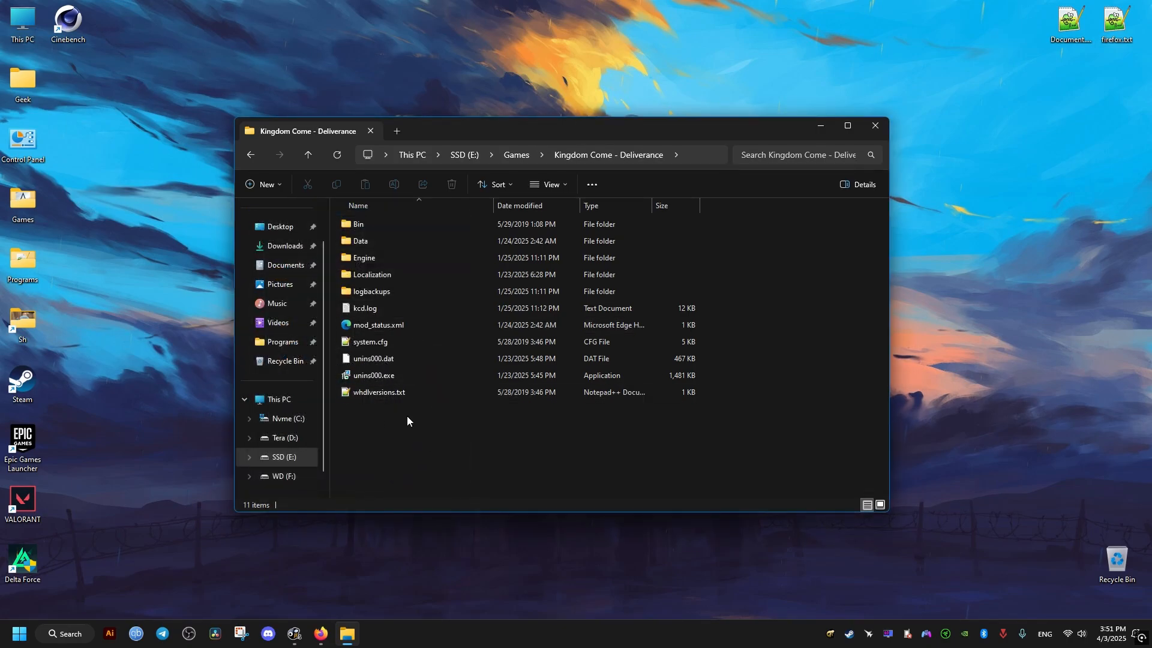
Step: Create a new text document named user.cfg in the folder, accepting the extension change
right_click(408, 421)
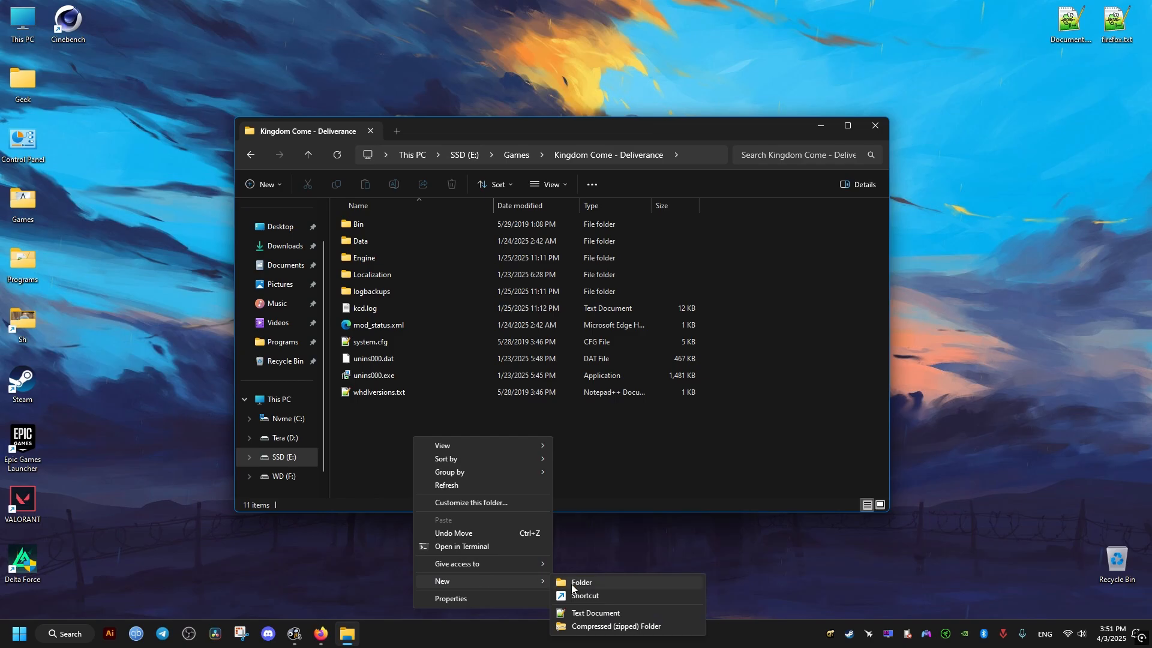
click(595, 613)
text(user.c)
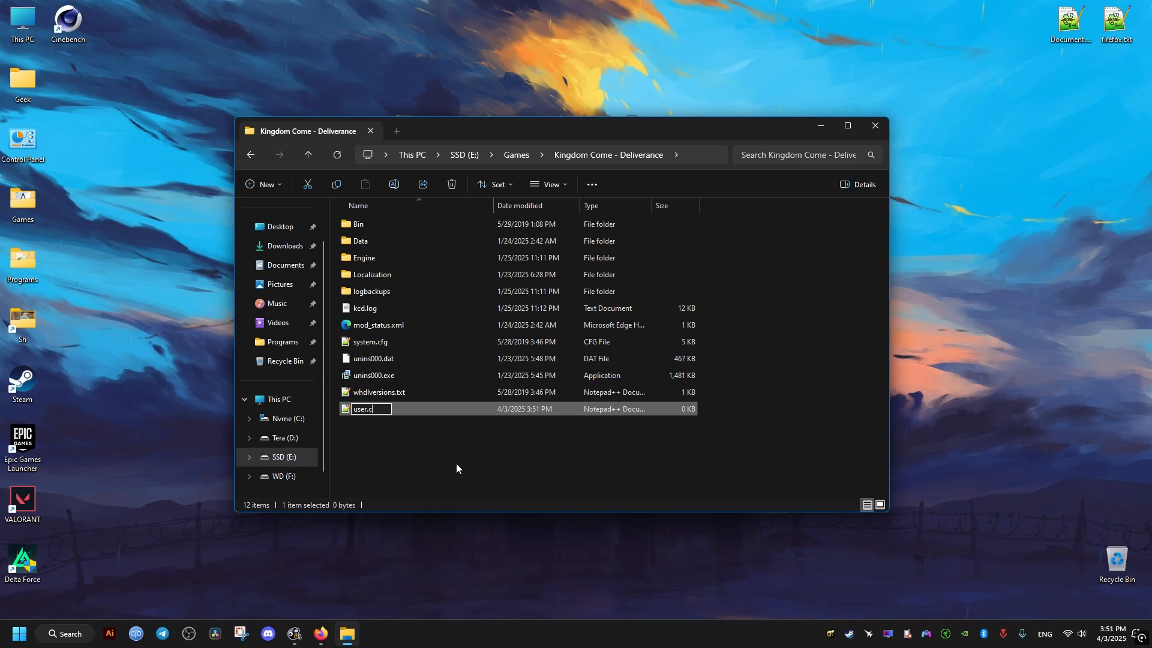
key(Enter)
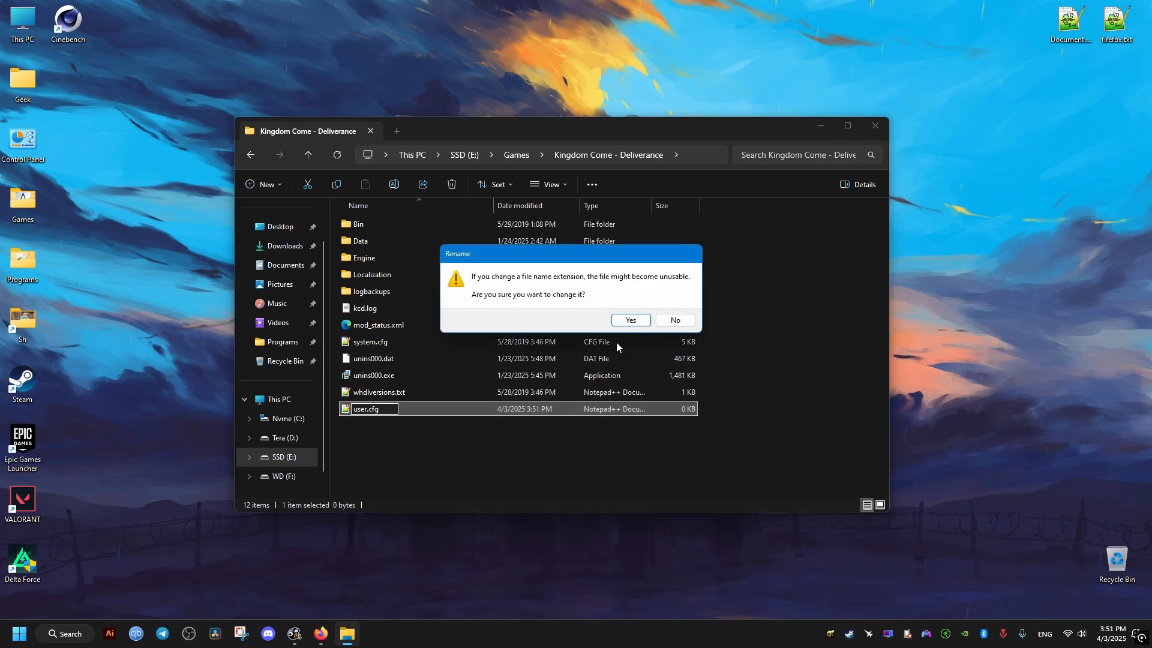
click(629, 319)
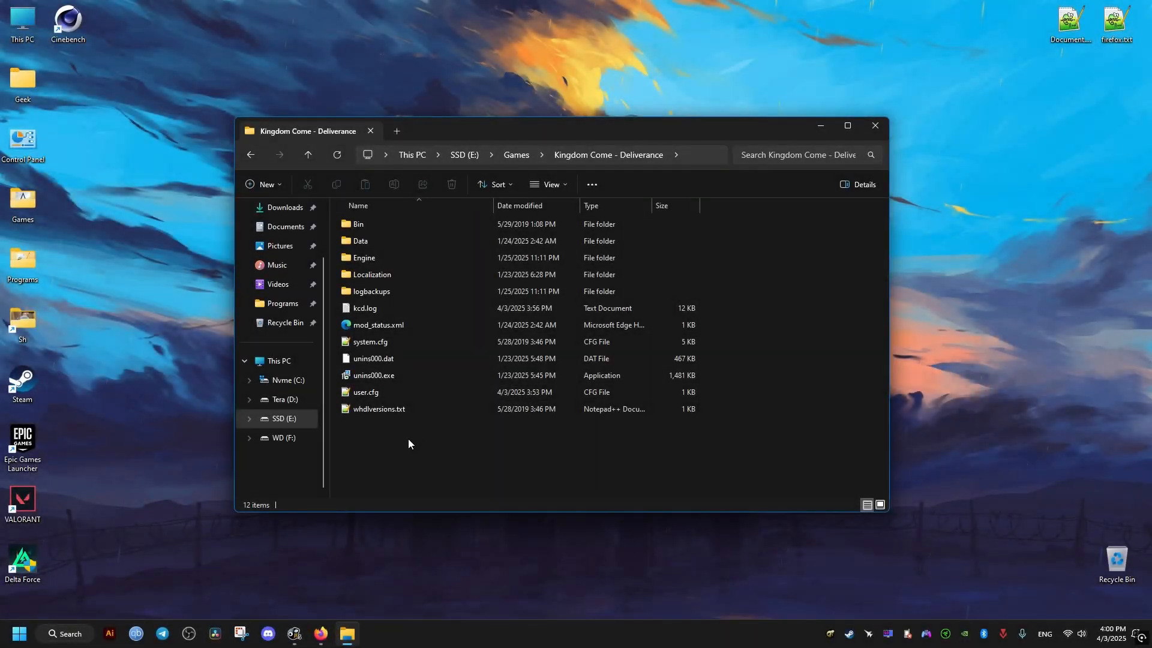
click(379, 408)
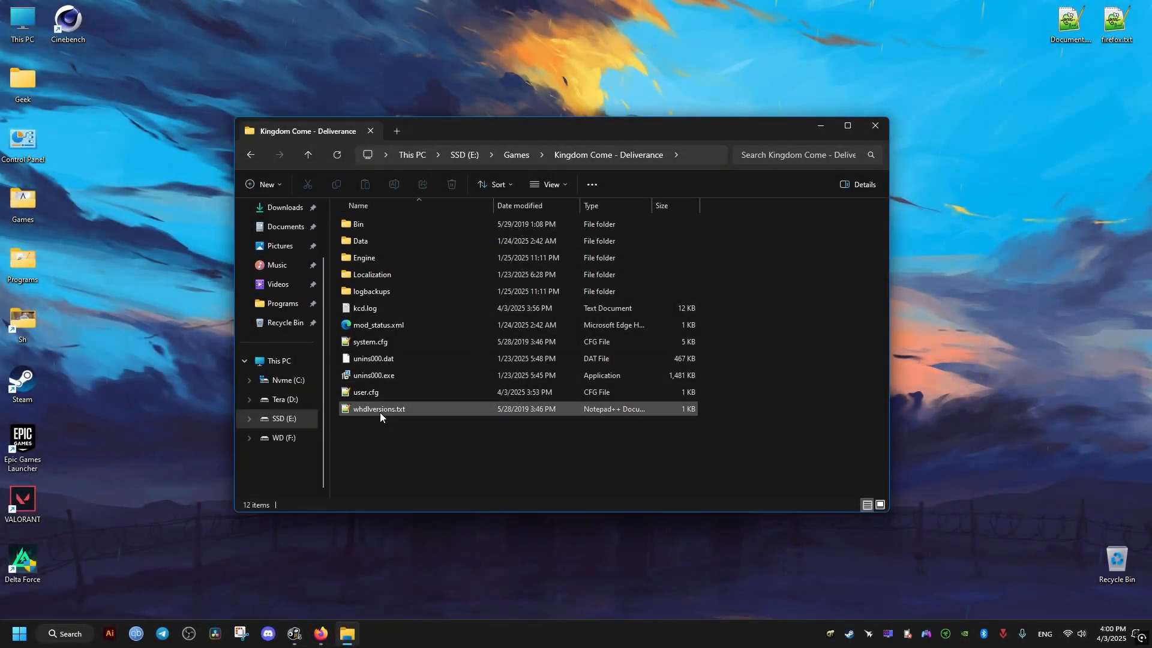
Step: Edit user.cfg in Notepad and enter sys_MaxFPS = 300
right_click(364, 391)
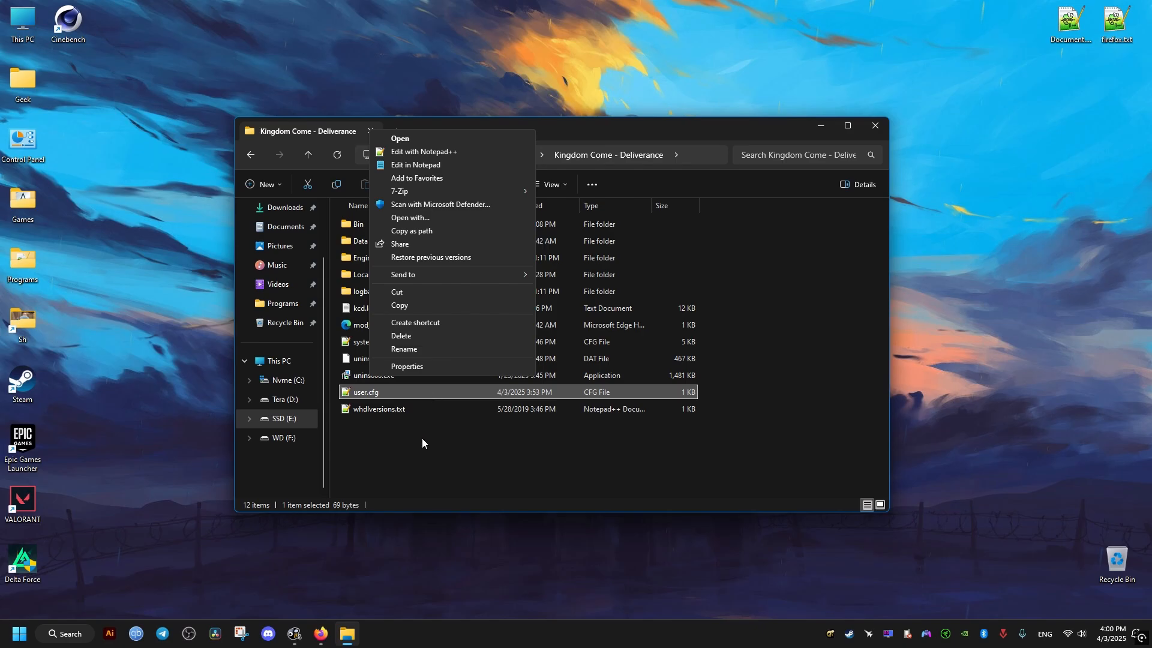
click(415, 165)
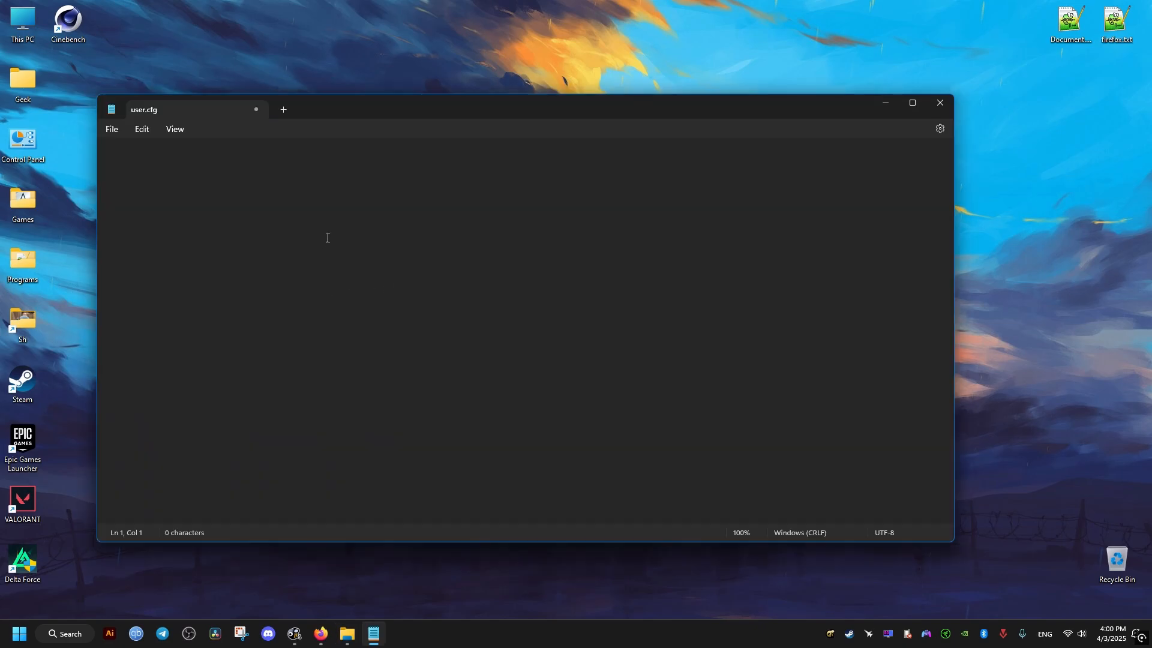
text(sys_MaxFPS = 300)
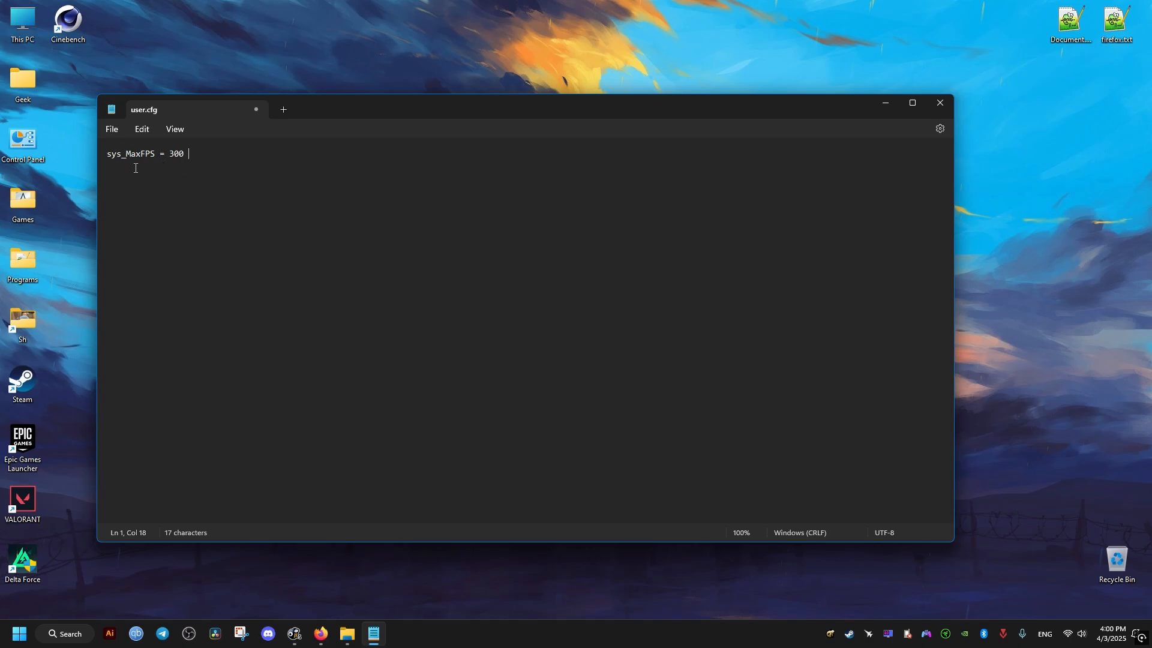
Step: Change the sys_MaxFPS value from 300 to 165 and close the file
double_click(175, 154)
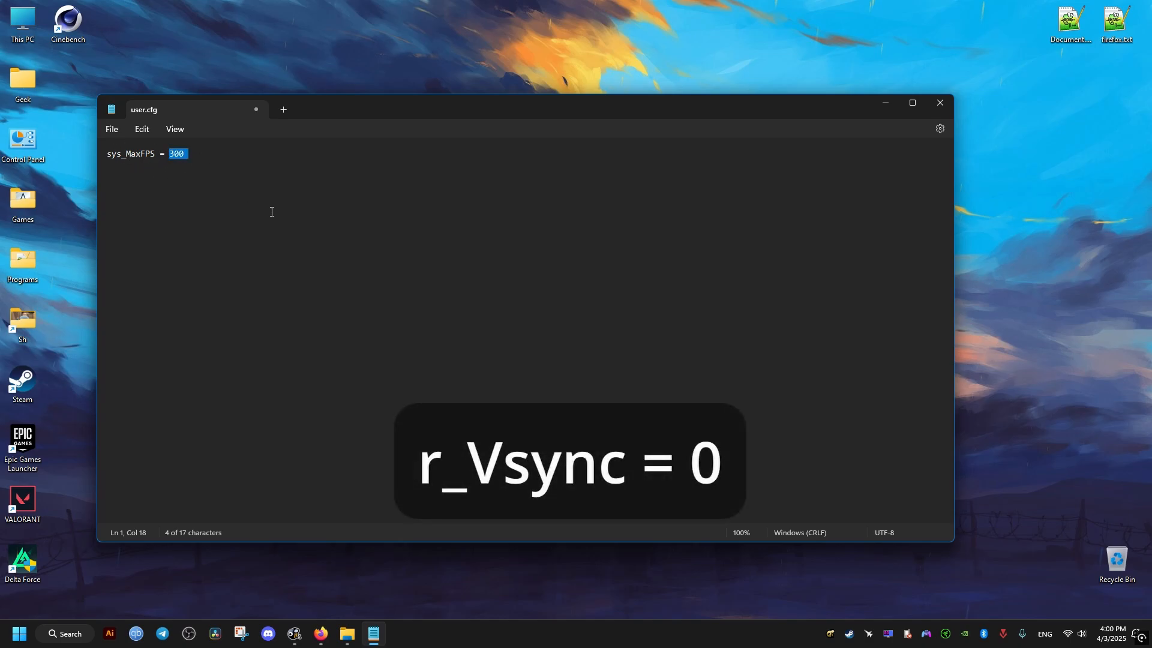
text(1)
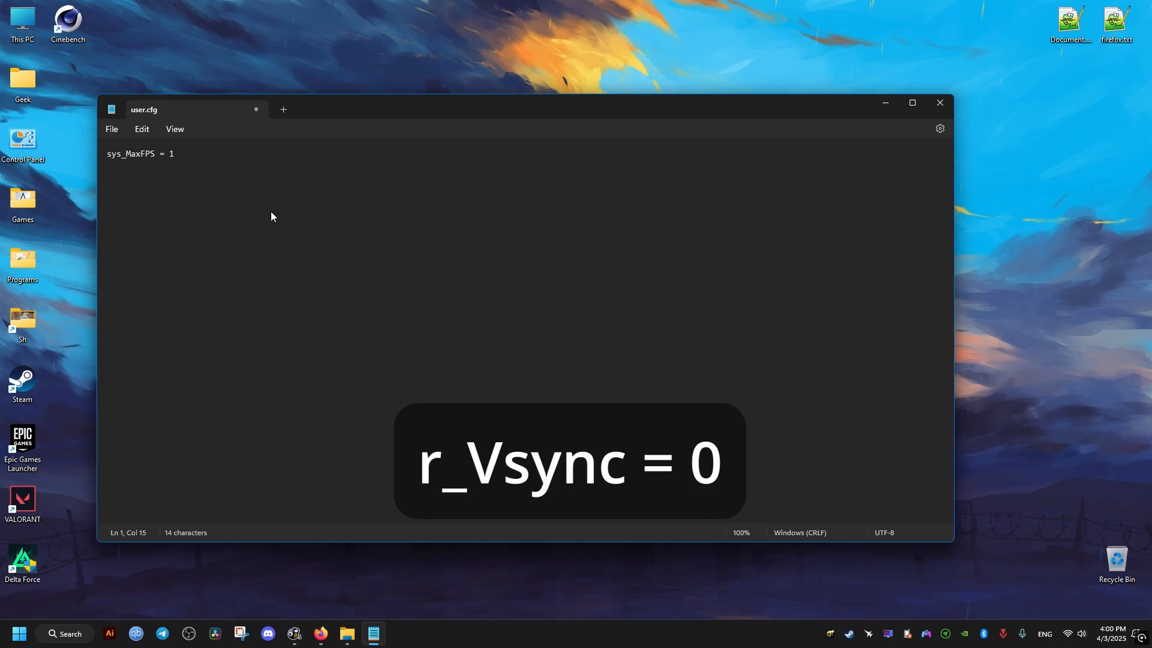
text(65)
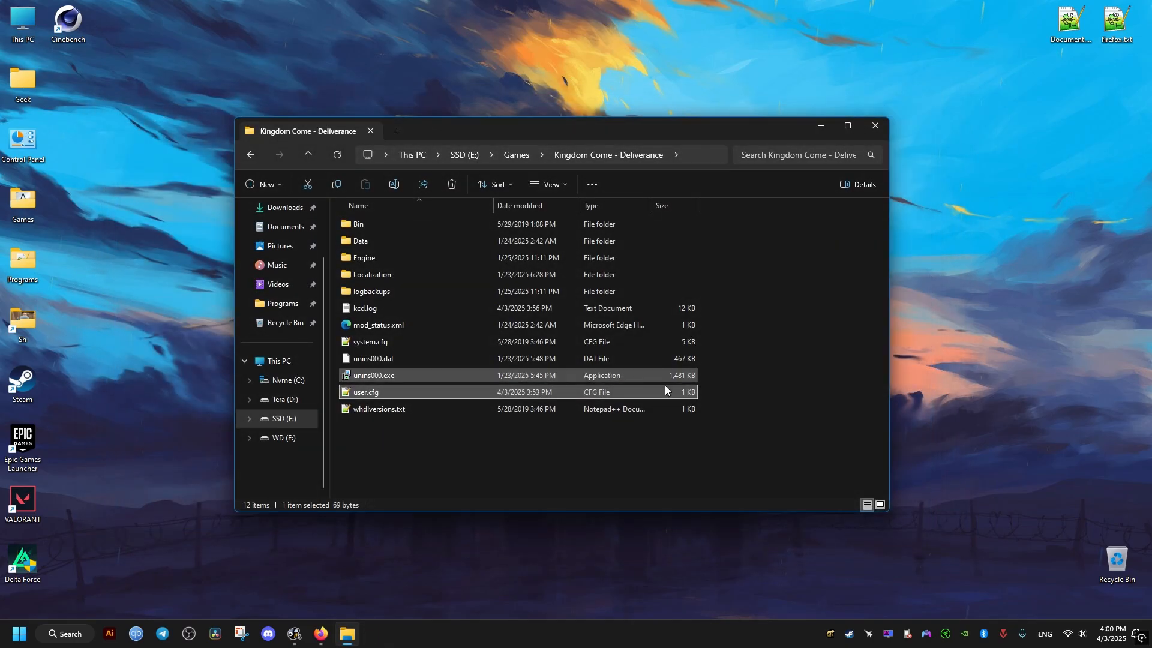
click(874, 125)
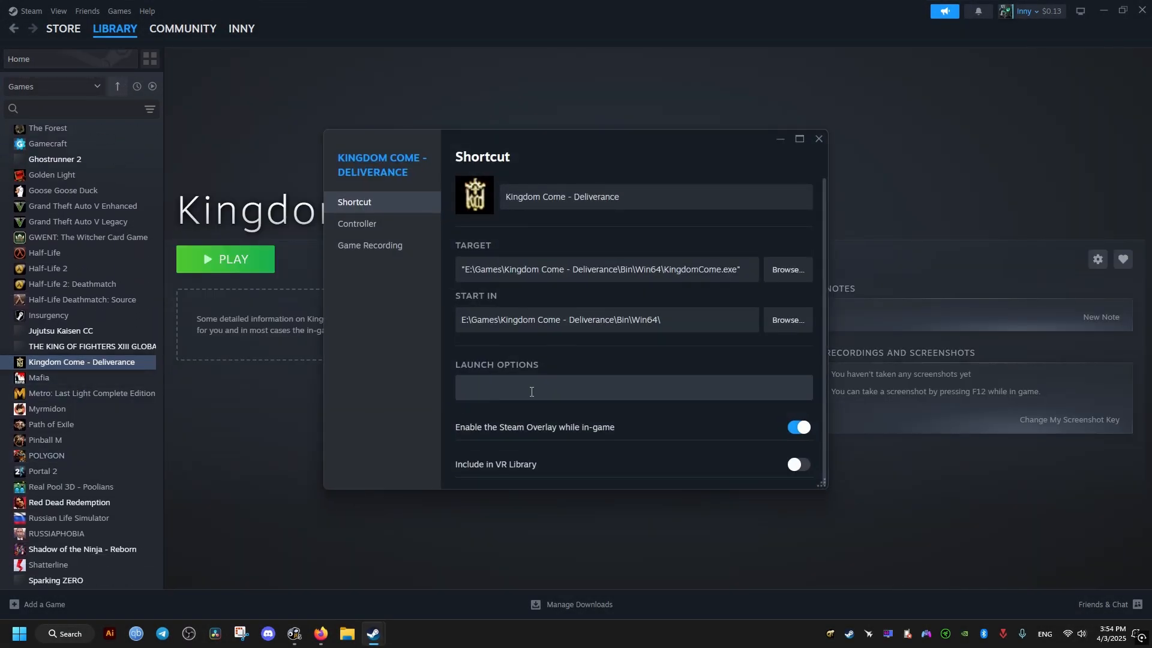
Step: Set the game's Steam Launch Options to +exec user
text(+exec user)
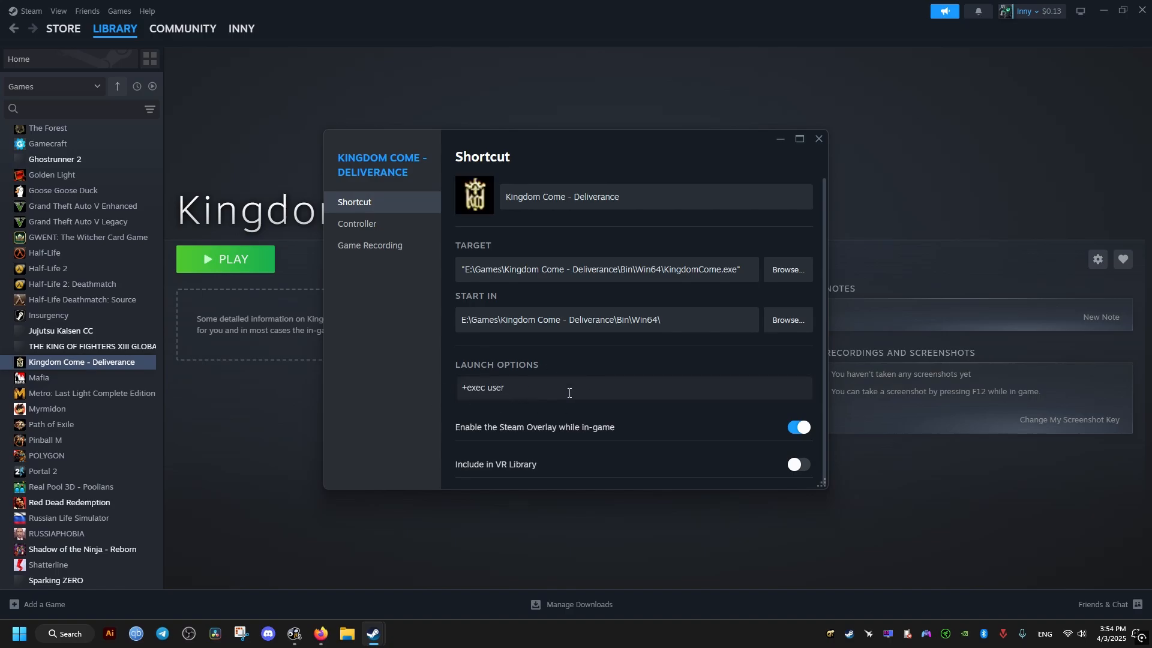
click(817, 139)
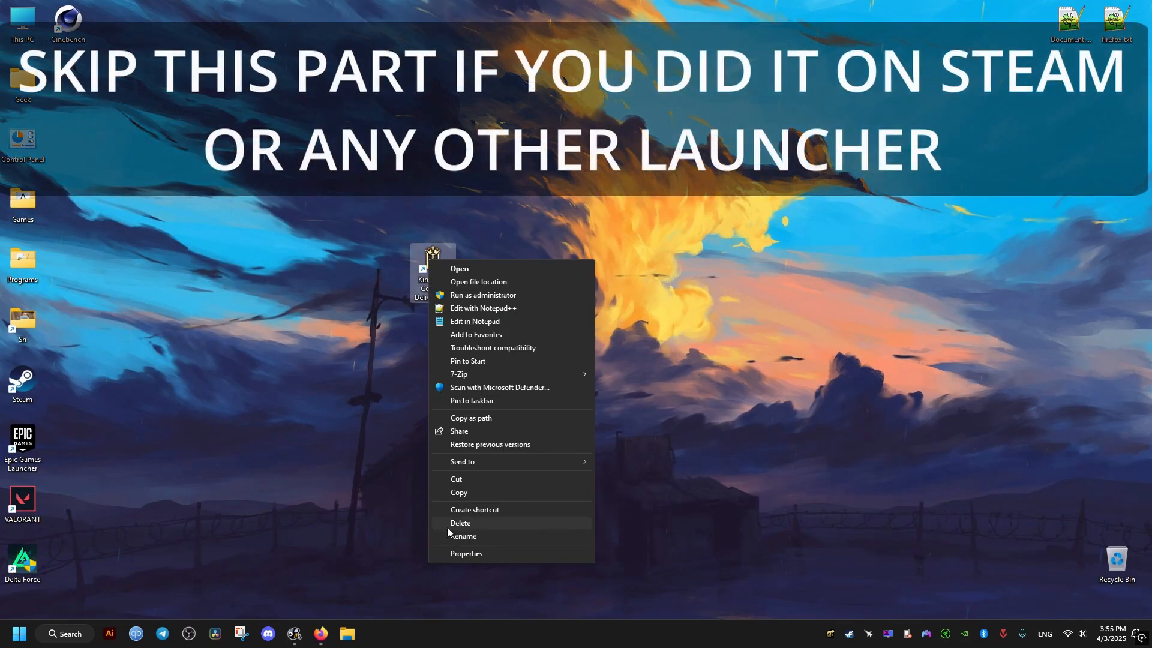
Step: Append +exec user to the desktop shortcut's Target, apply it and grant administrator permission
click(465, 553)
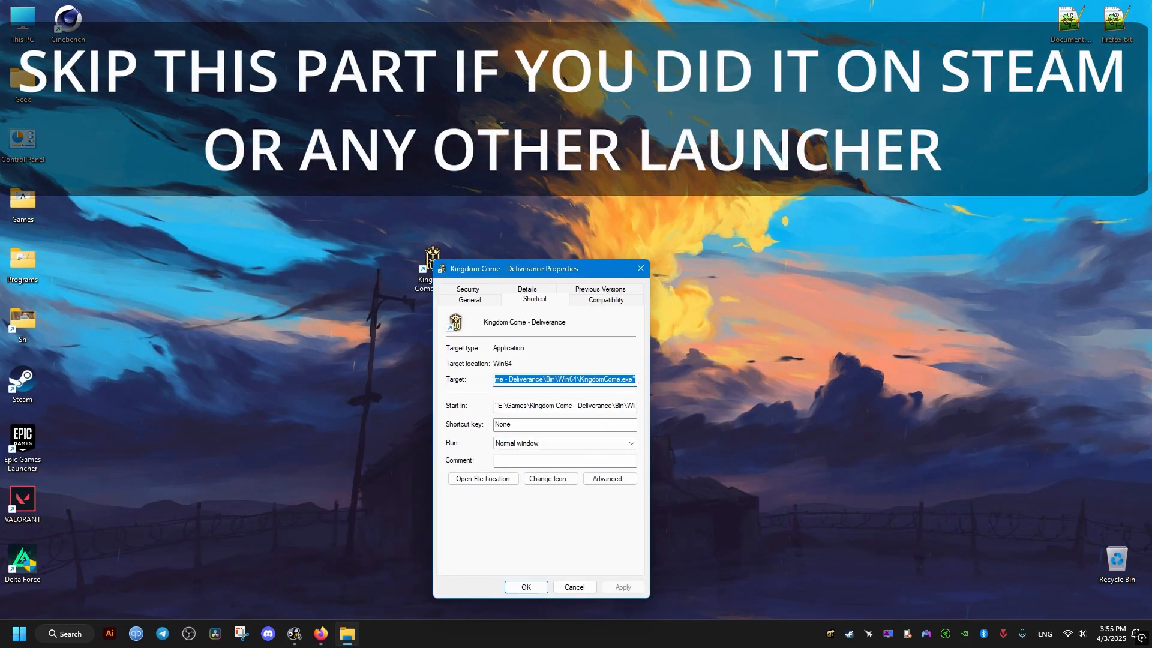
text(+exec user)
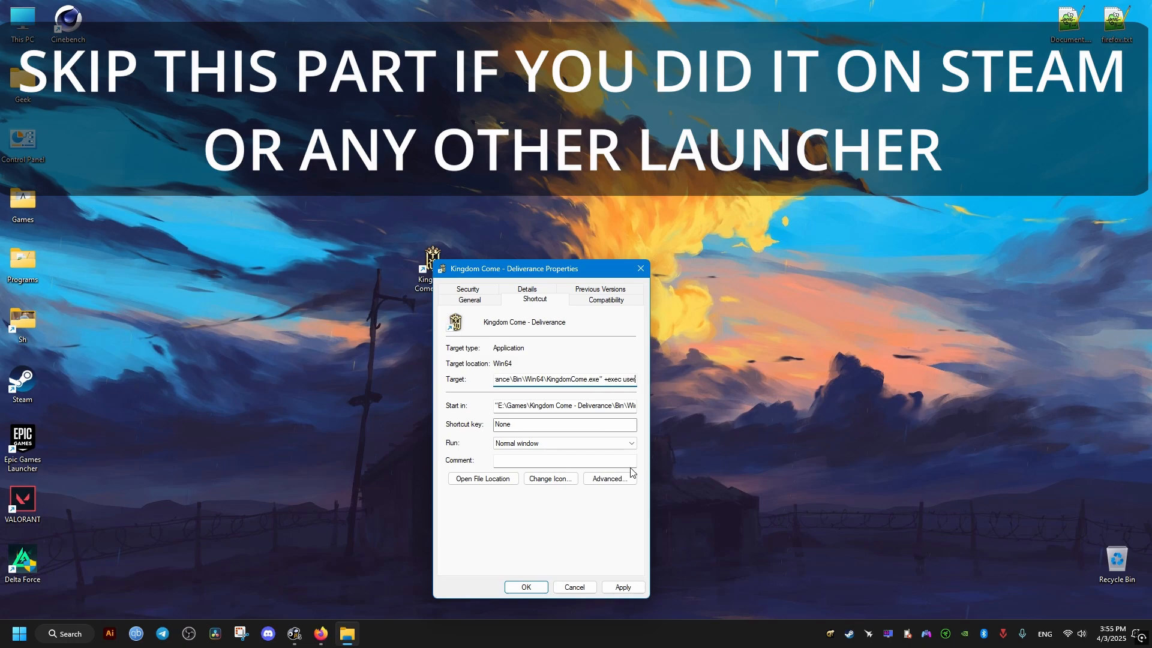
click(622, 587)
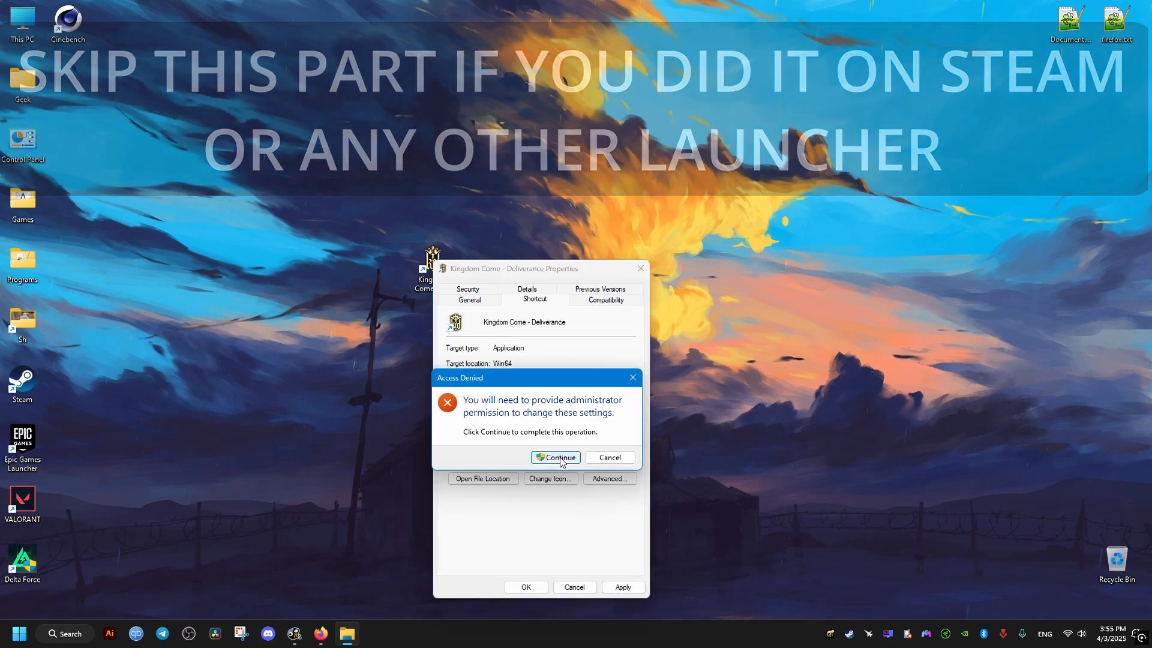
click(556, 457)
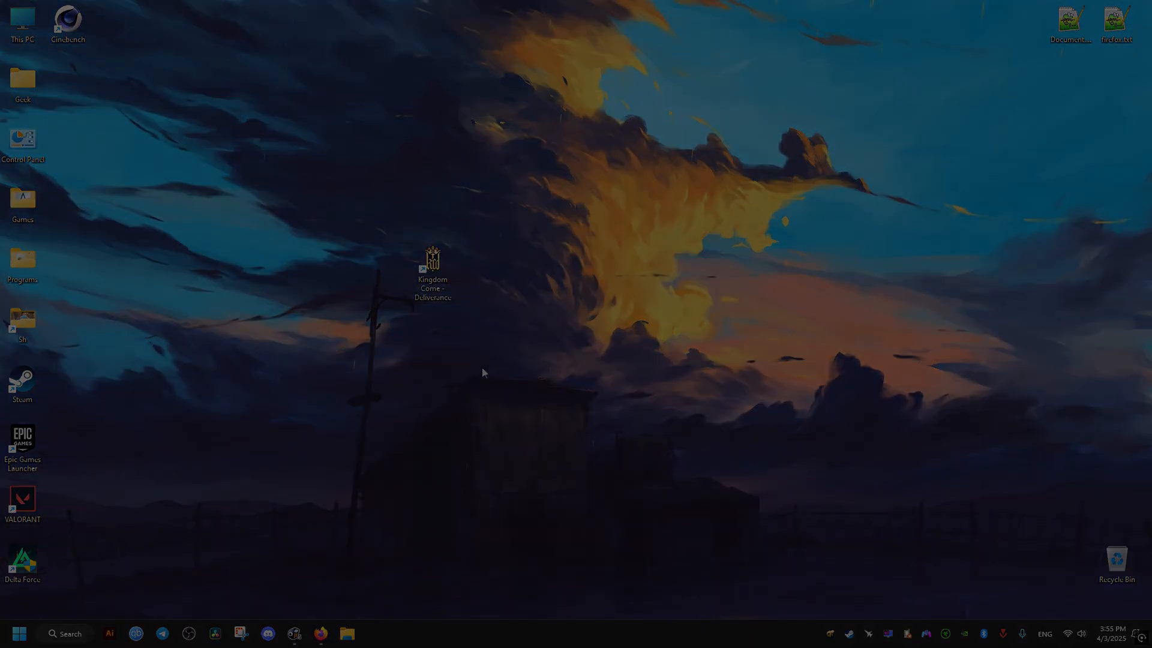
Step: Launch the game from the desktop shortcut and continue the saved game into the world
double_click(432, 263)
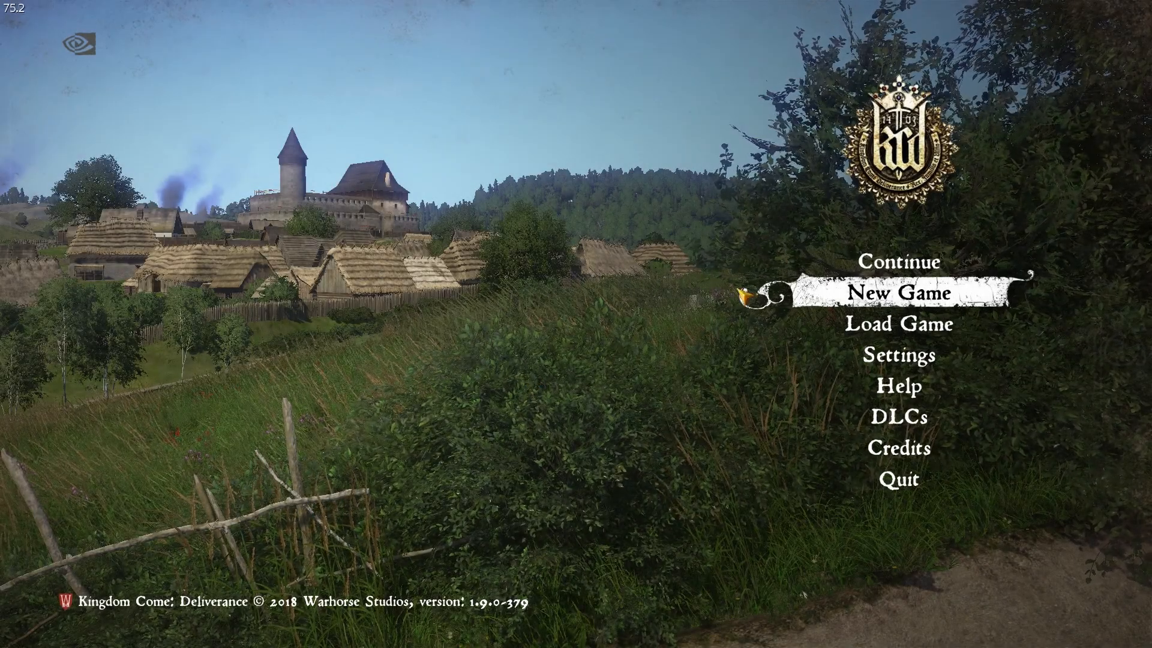
click(897, 293)
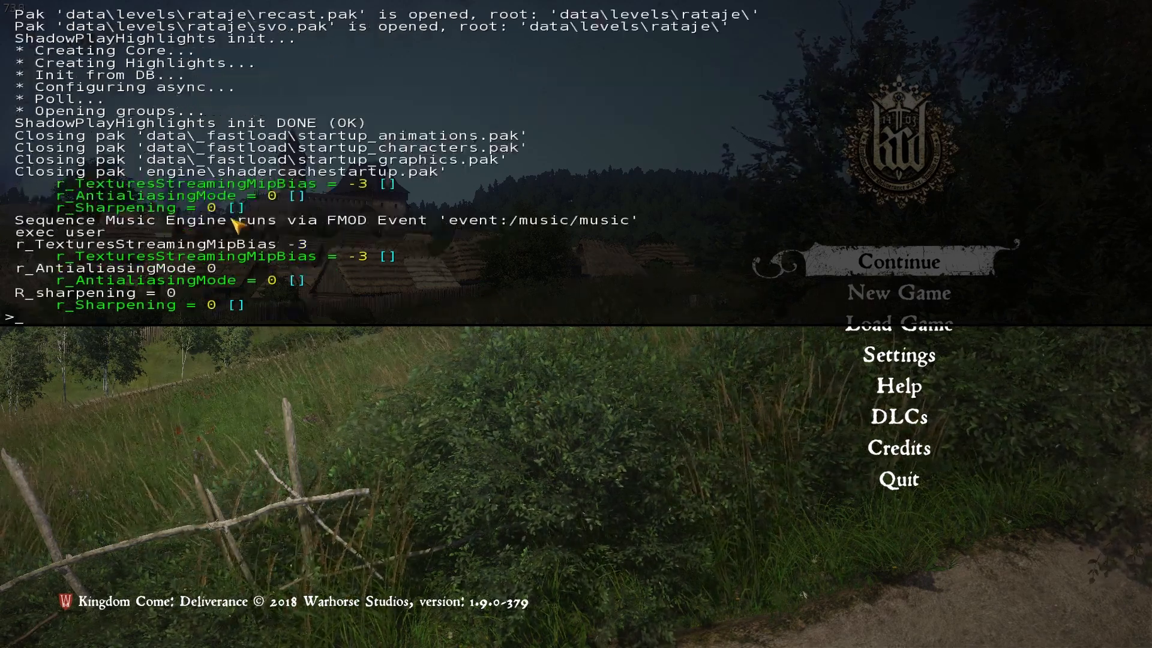
mouse_move(284, 246)
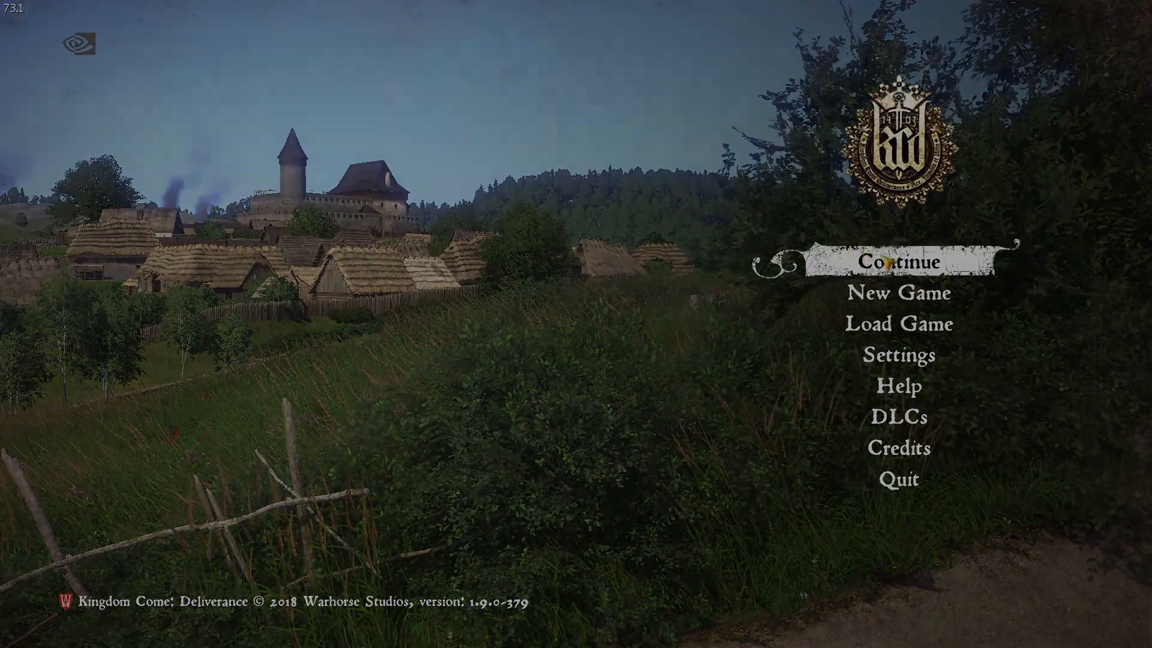
click(898, 263)
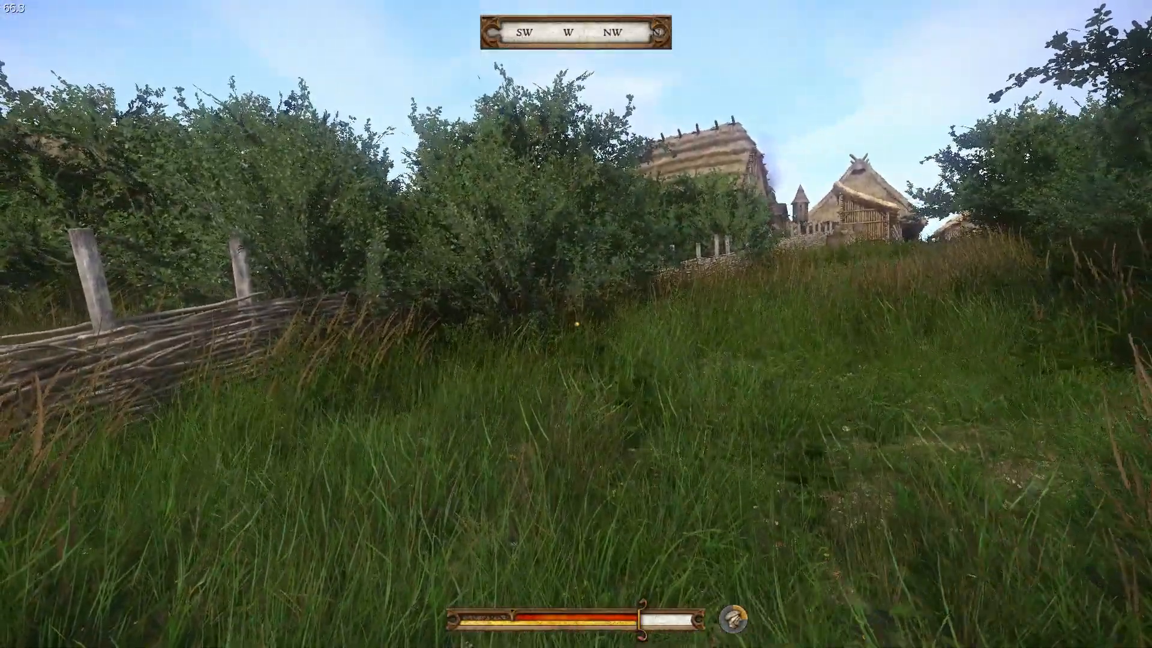
Step: Bring up the pause menu with Esc and choose Quit without saving
key(Escape)
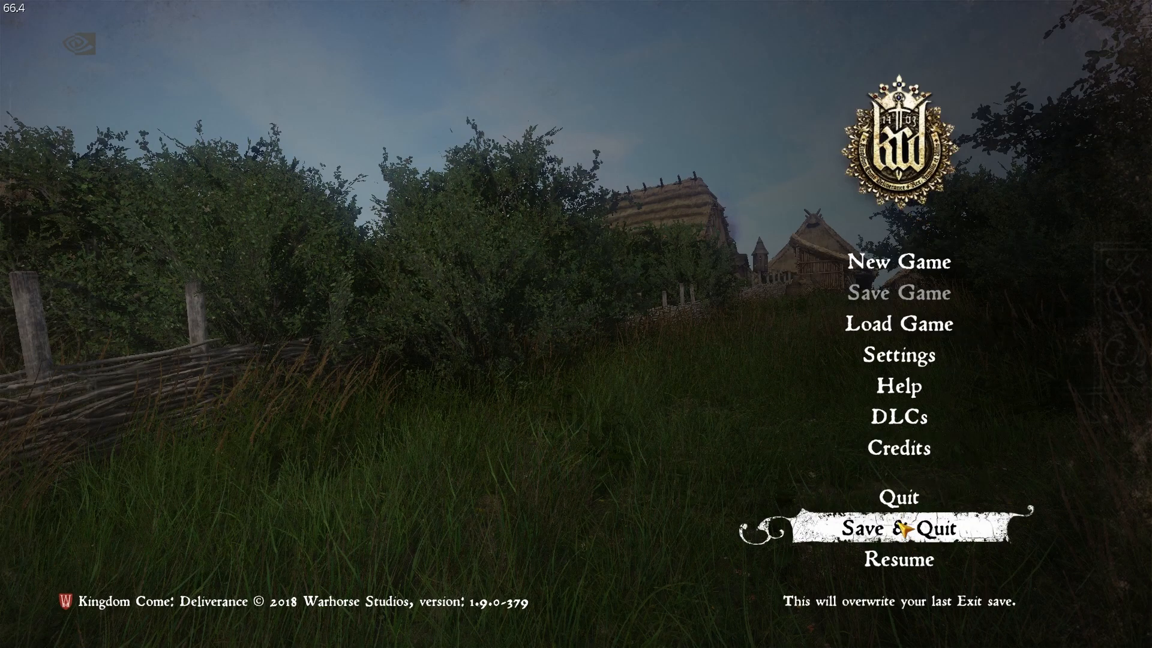
click(898, 526)
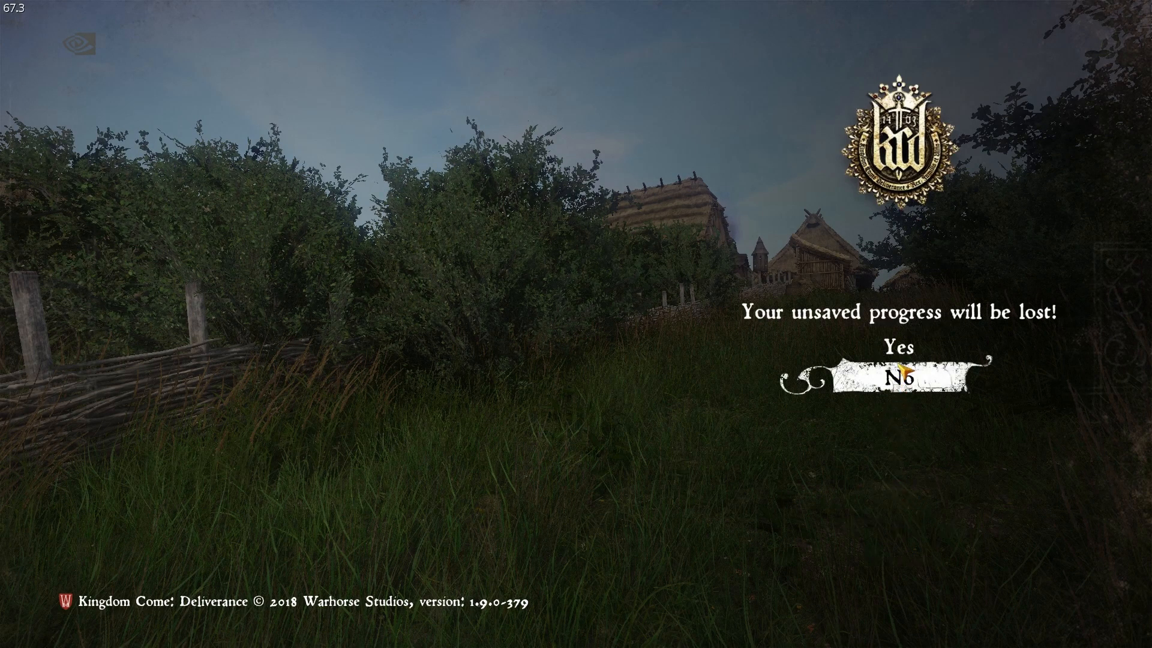